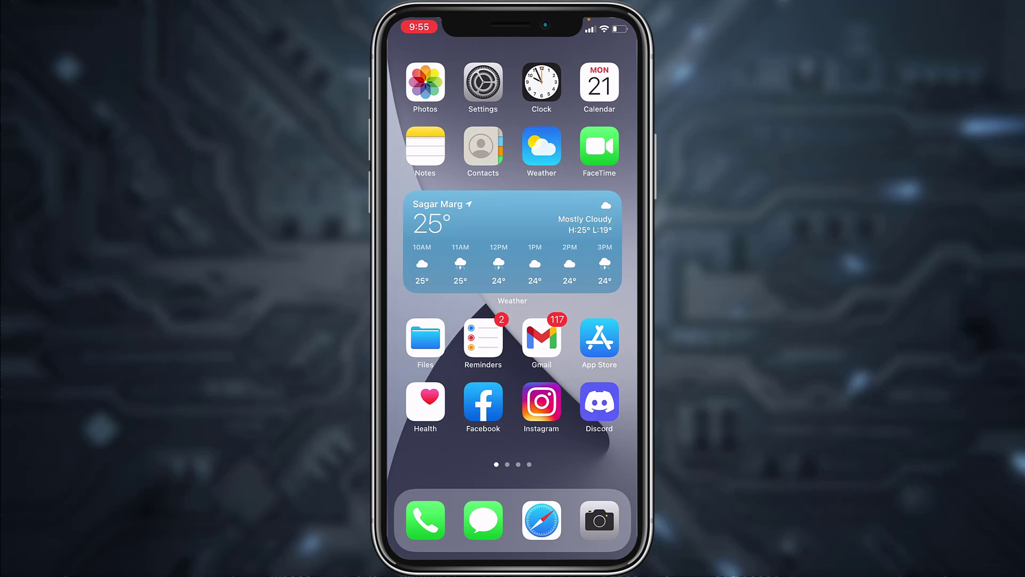
Step: Search the App Store for 'discord' and open Discord's page showing the 79.0 update
click(597, 338)
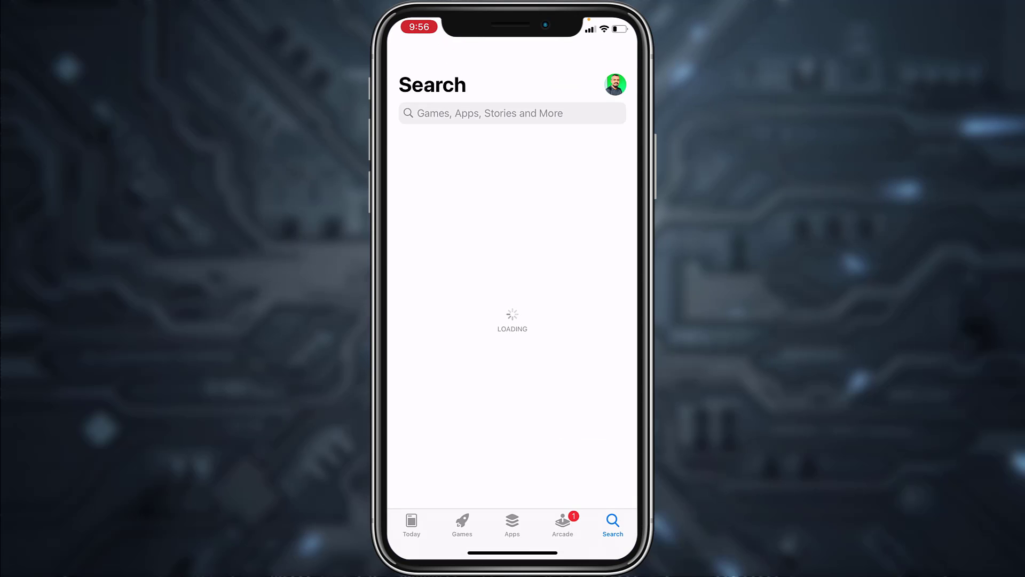
click(512, 112)
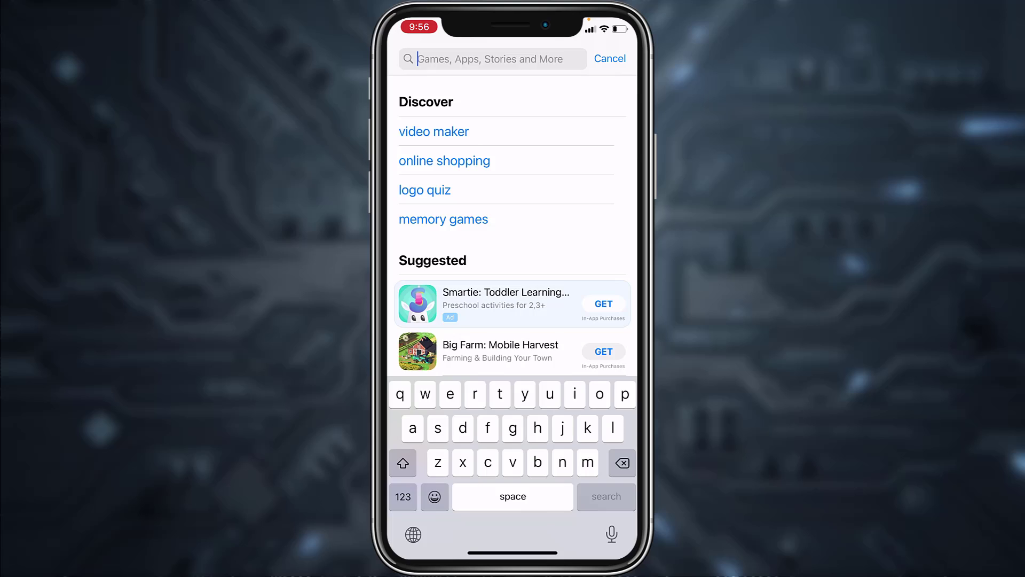
text(discord)
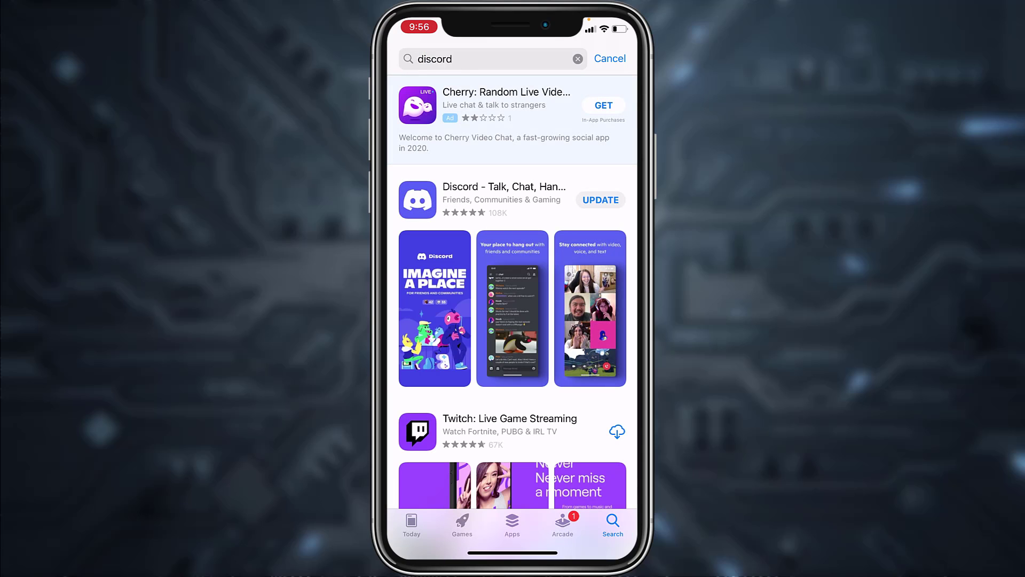
click(503, 187)
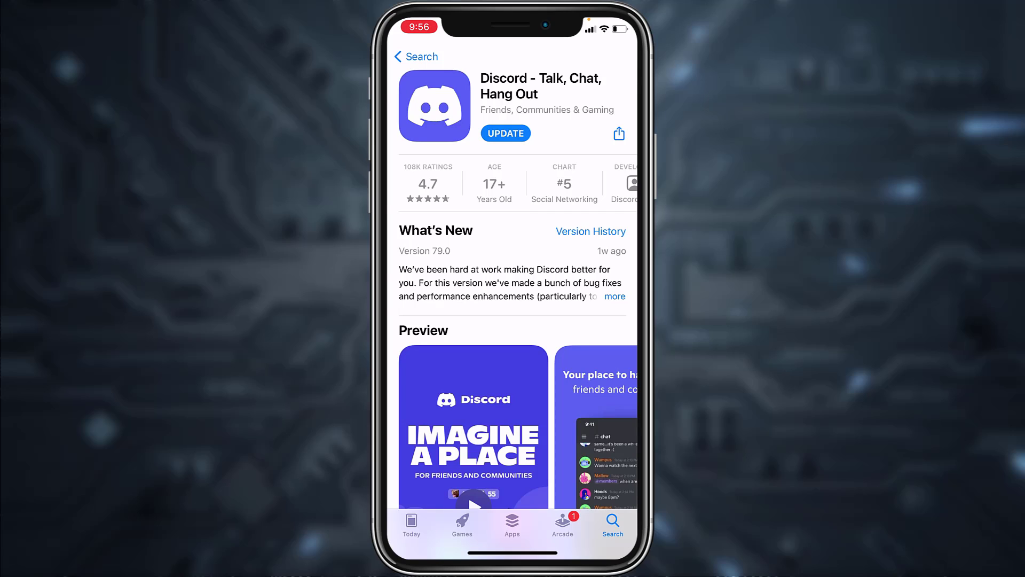
Step: Update Discord from its App Store page
click(506, 134)
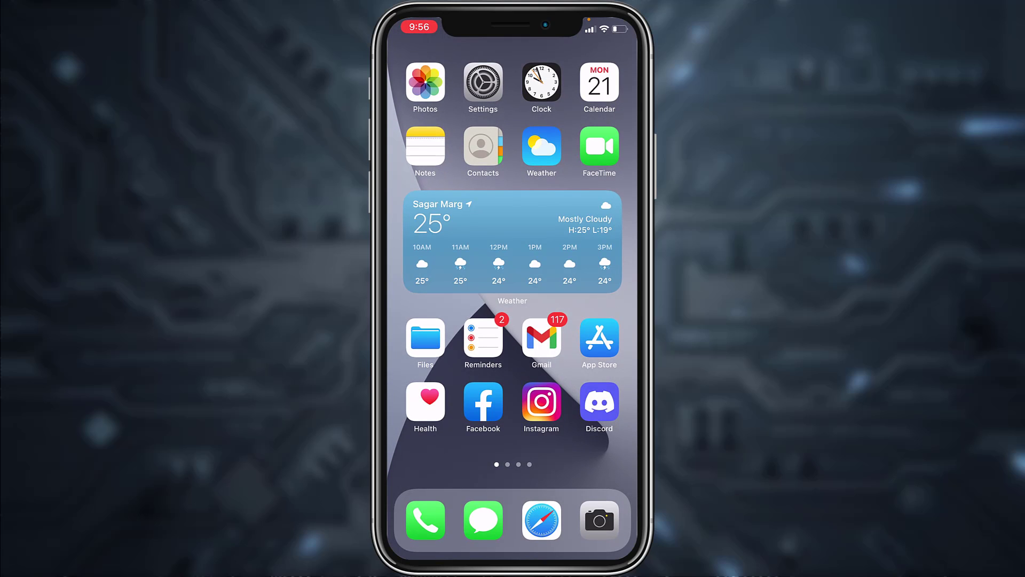
Step: Open iPhone Storage in Settings and scroll down to Discord, using 174.6 MB
click(482, 84)
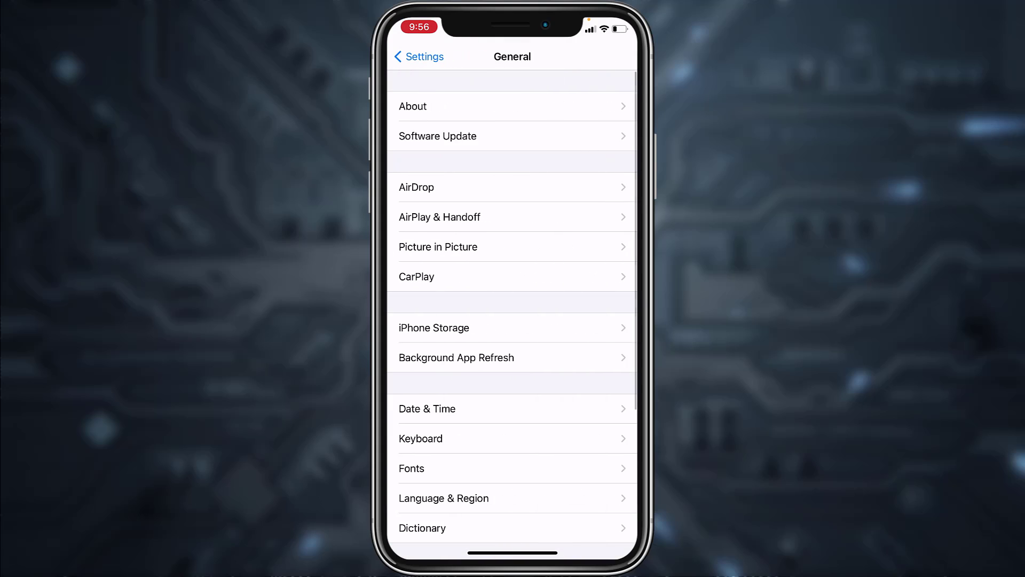
click(433, 327)
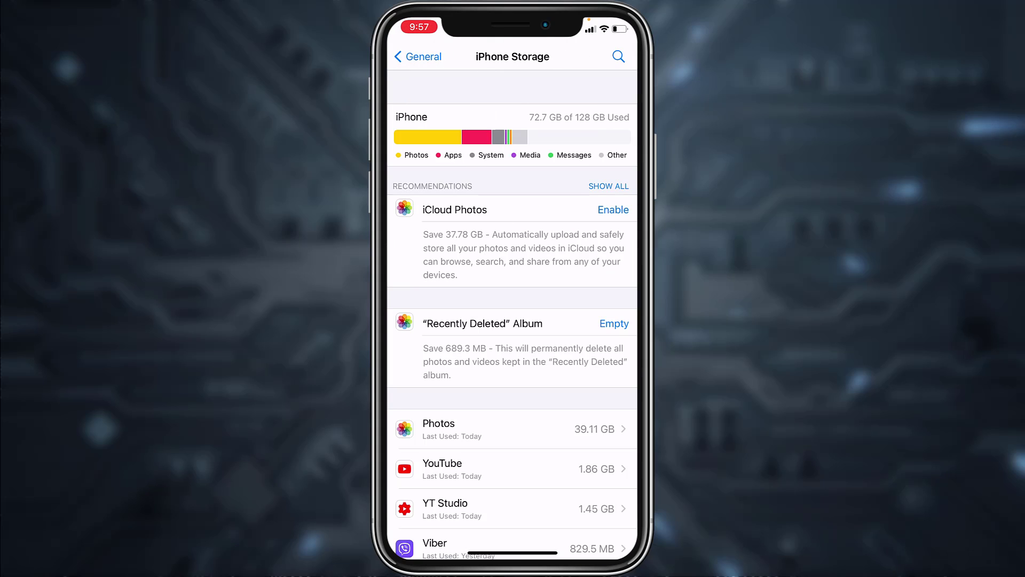
scroll(down, 3)
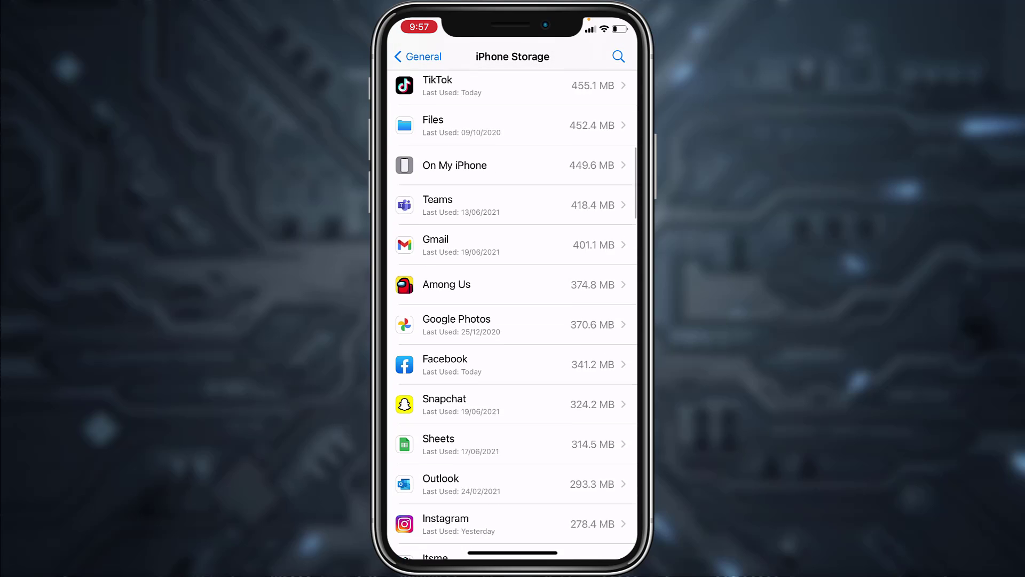
scroll(down, 3)
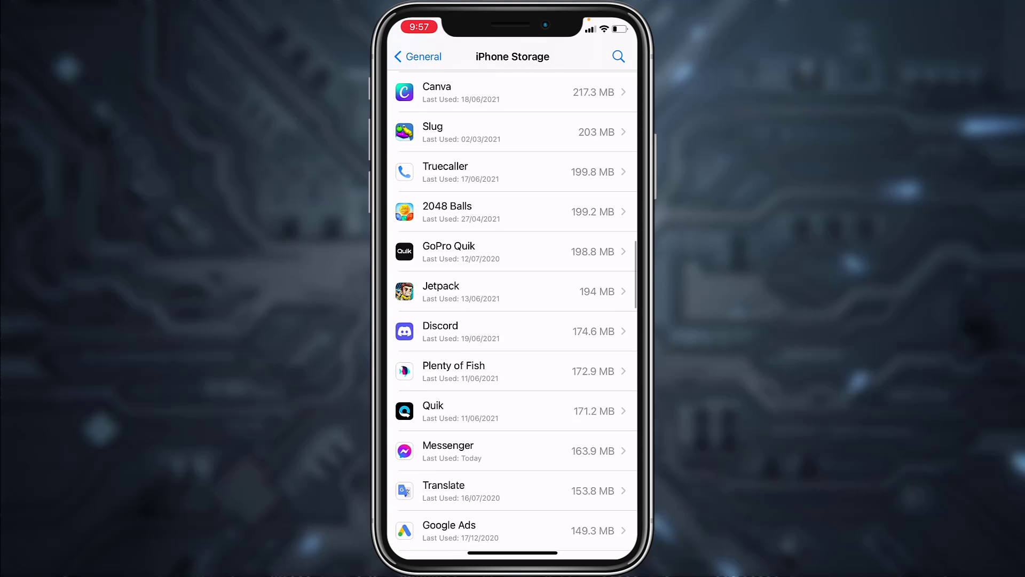
Step: Offload Discord keeping its 37.7 MB of data, then reinstall it
click(513, 331)
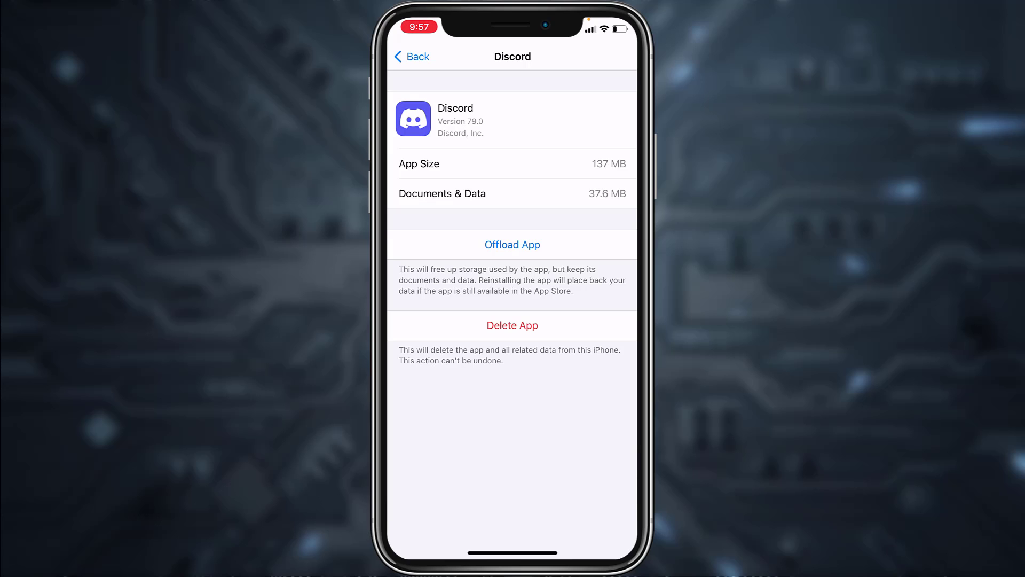
click(512, 245)
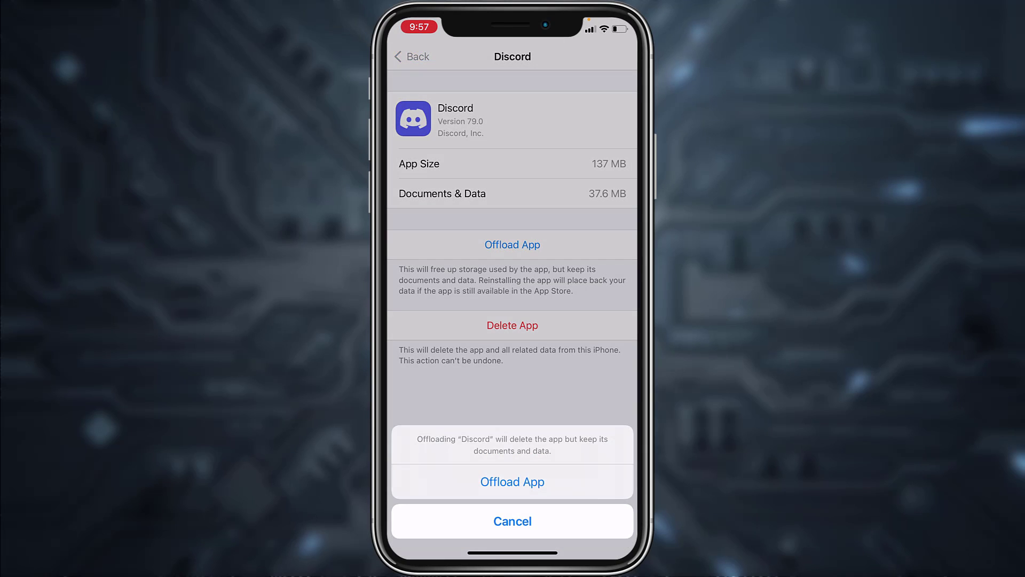
click(512, 481)
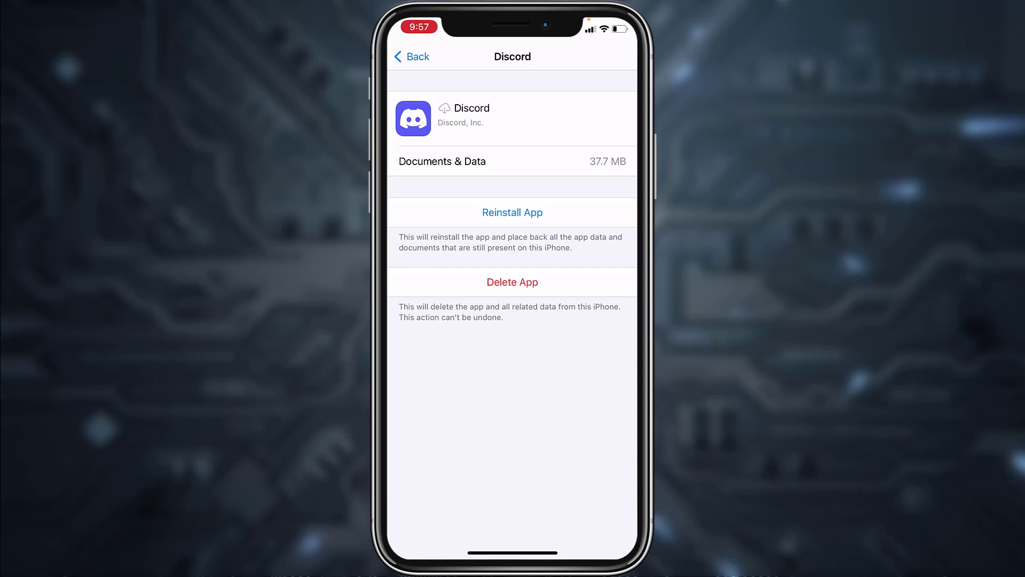
click(512, 212)
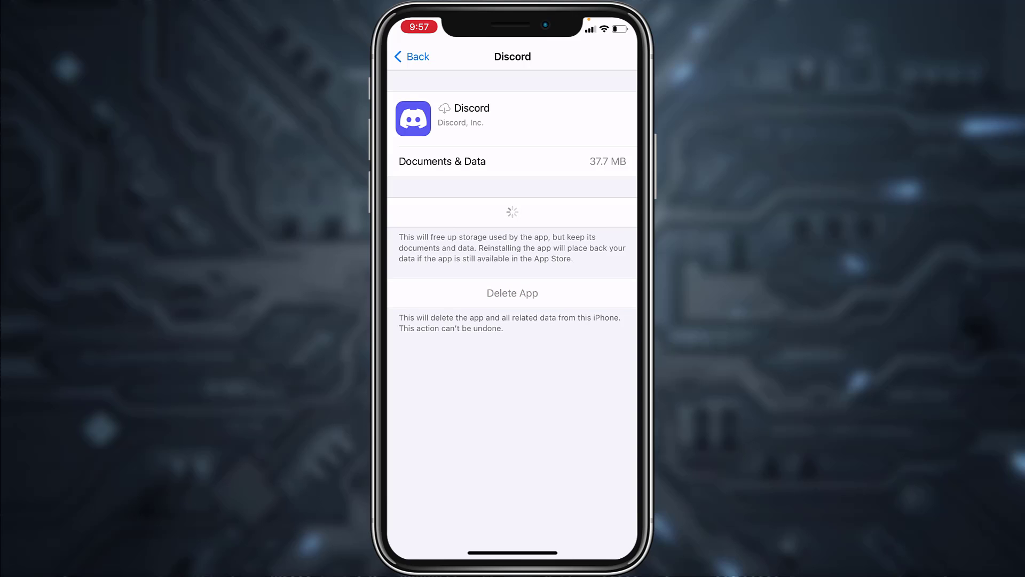